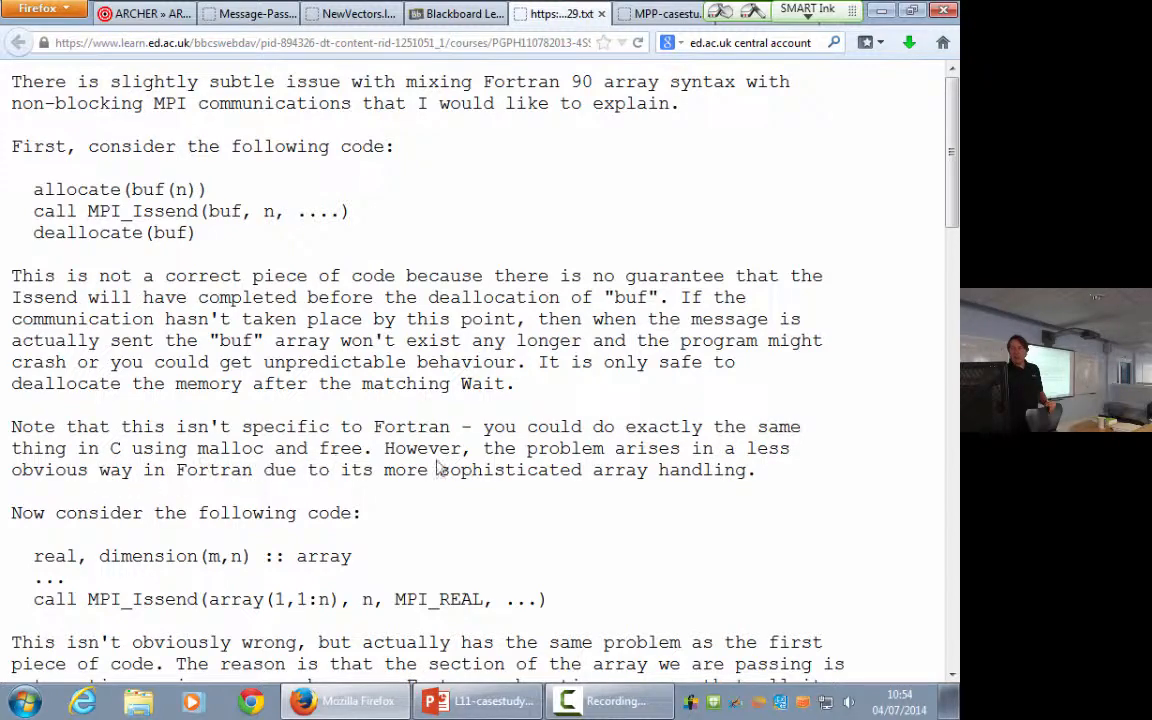
Step: Scroll to the array(1,1:n) Issend example and the compiler's temporary-copy code
scroll("down", 3)
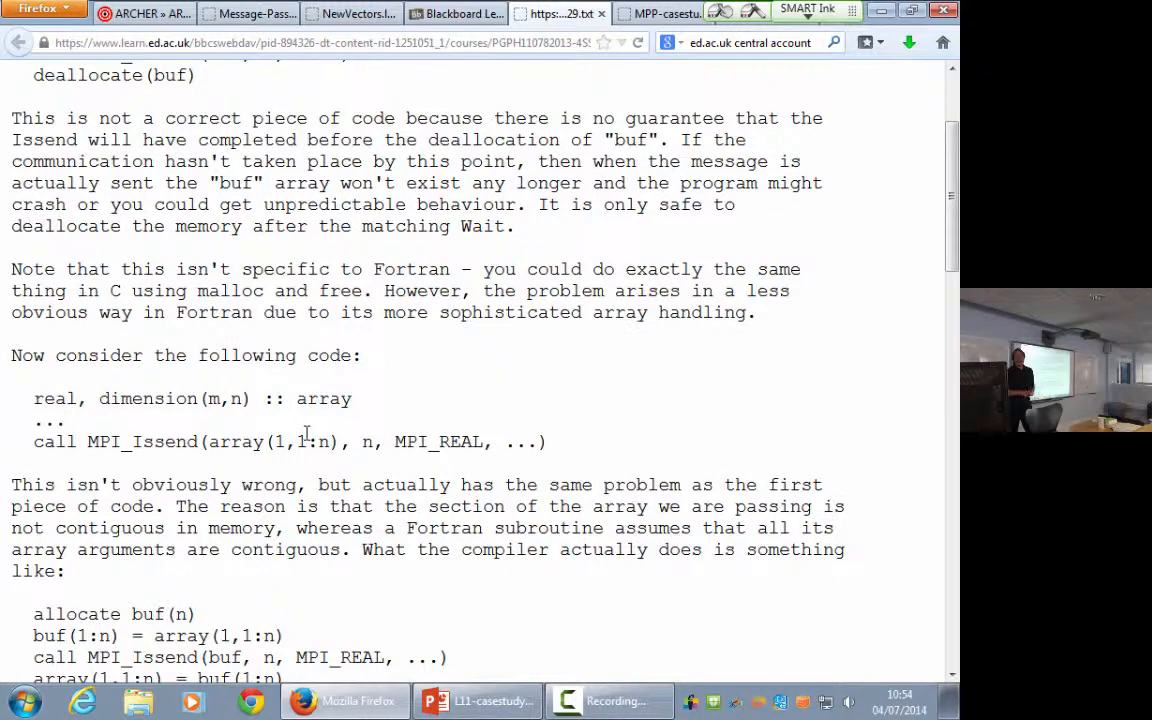
mouse_move(5, 408)
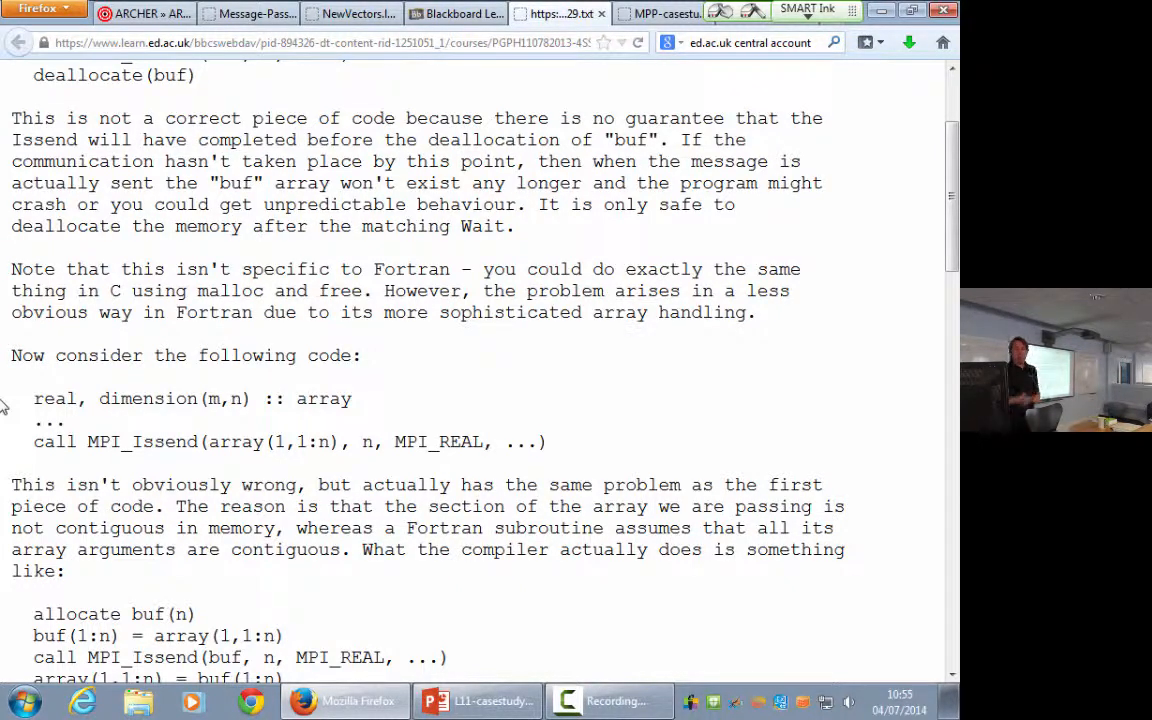
Step: Highlight array(1,1:n), deselect it, and scroll to the 'not safe to pass subsections' warning
scroll("down", 3)
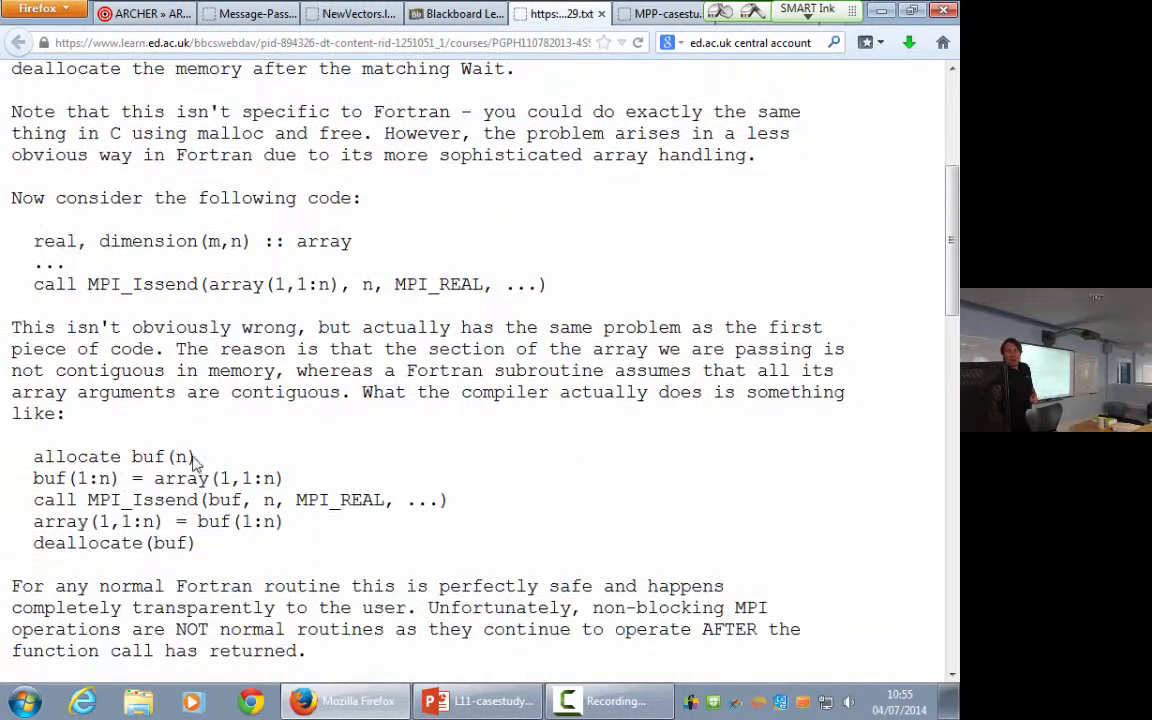
double_click(237, 284)
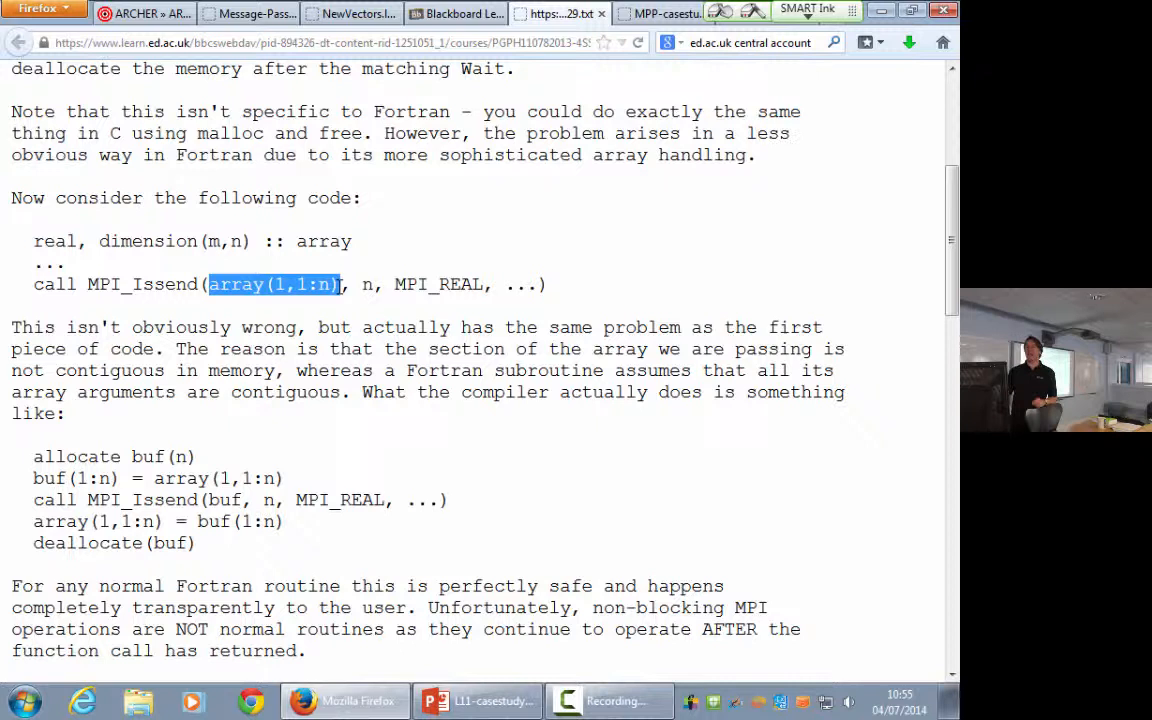
left_click(545, 284)
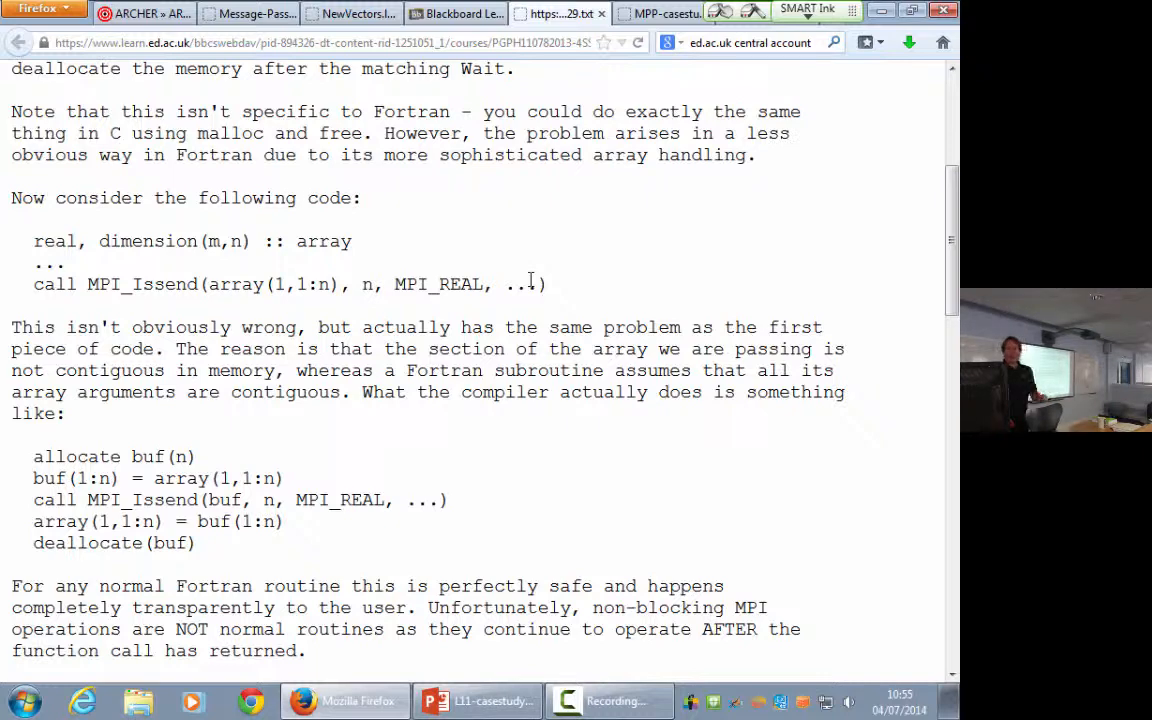
scroll("down", 3)
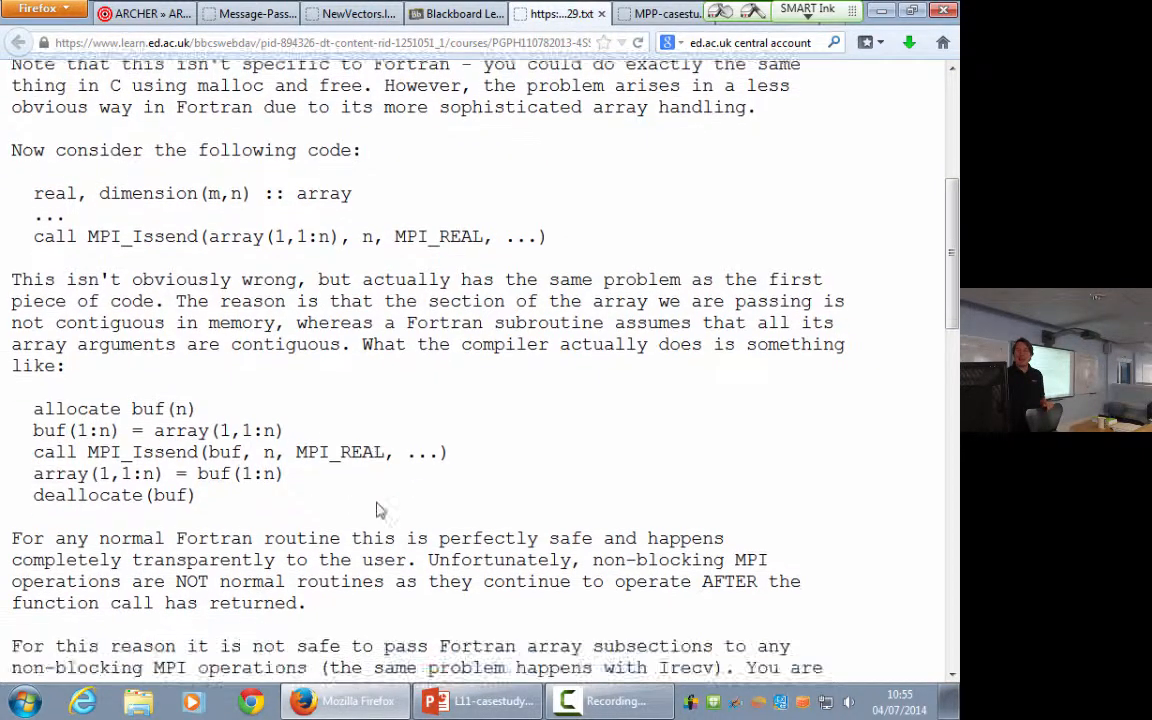
scroll("down", 3)
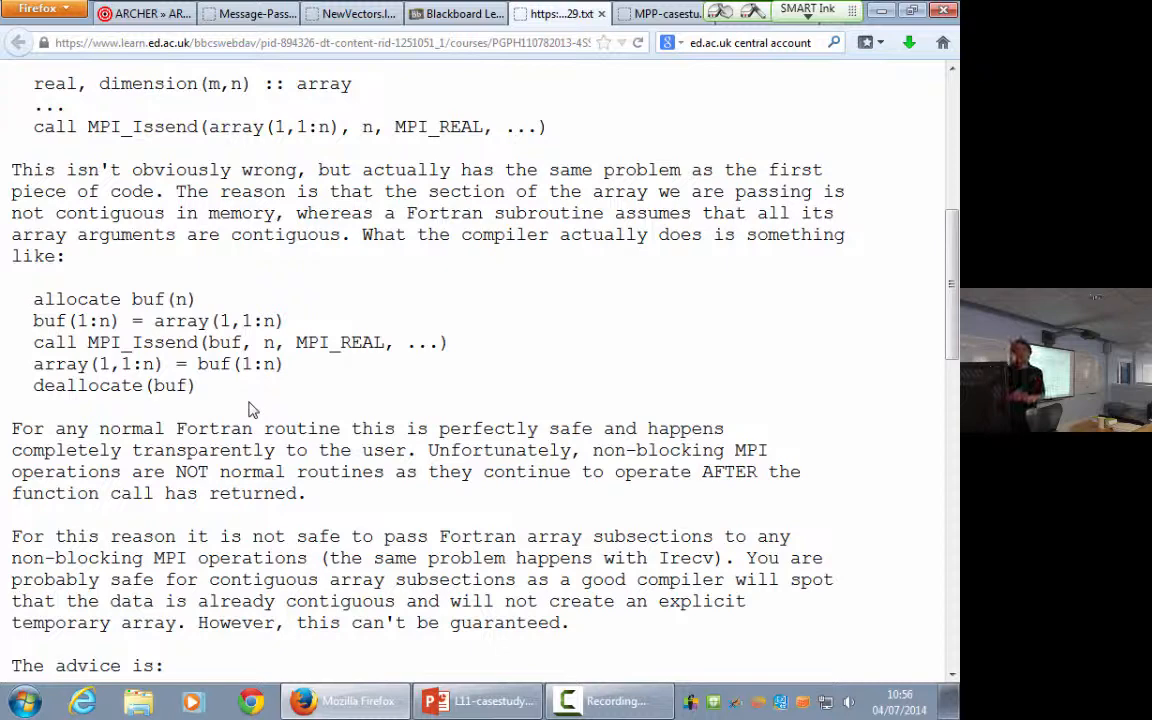
mouse_move(240, 390)
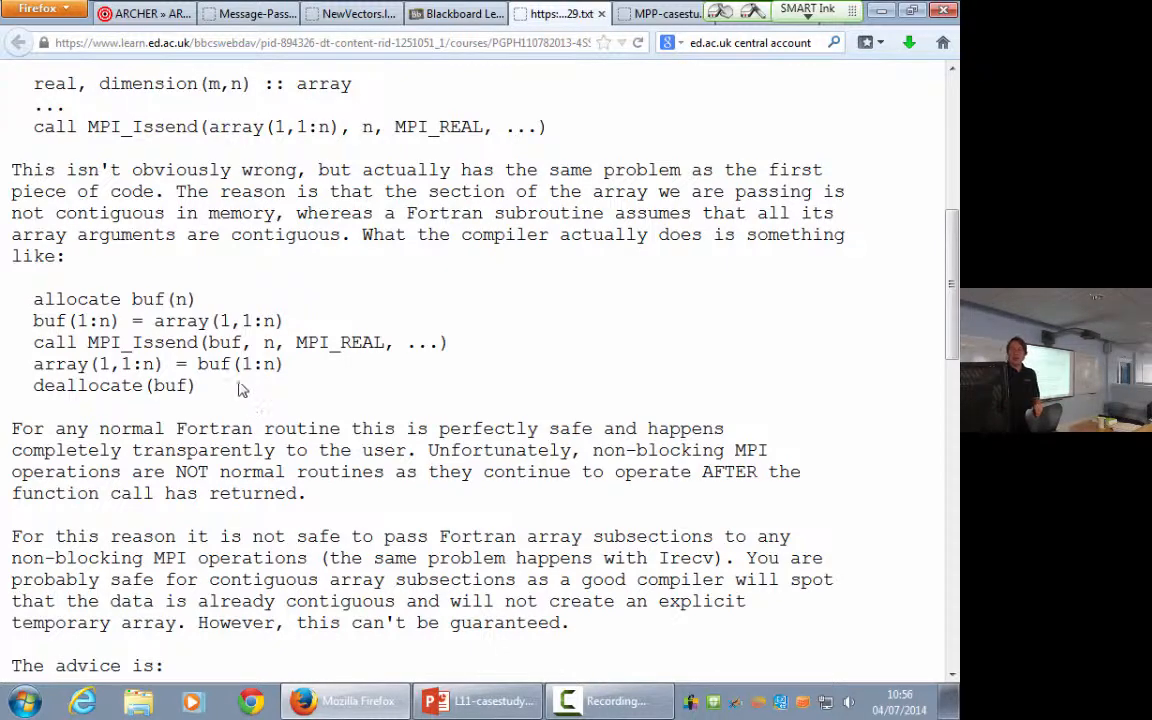
Step: Scroll down to the advice section, then back up to the Issend deallocation example
scroll("down", 3)
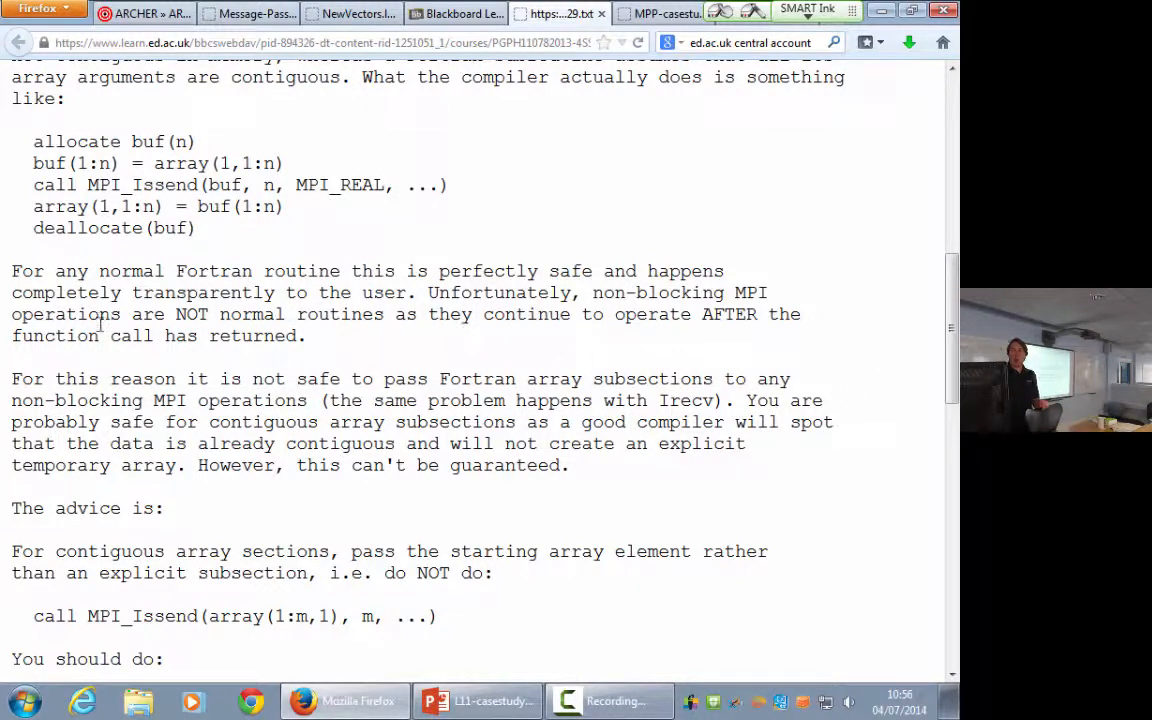
mouse_move(307, 411)
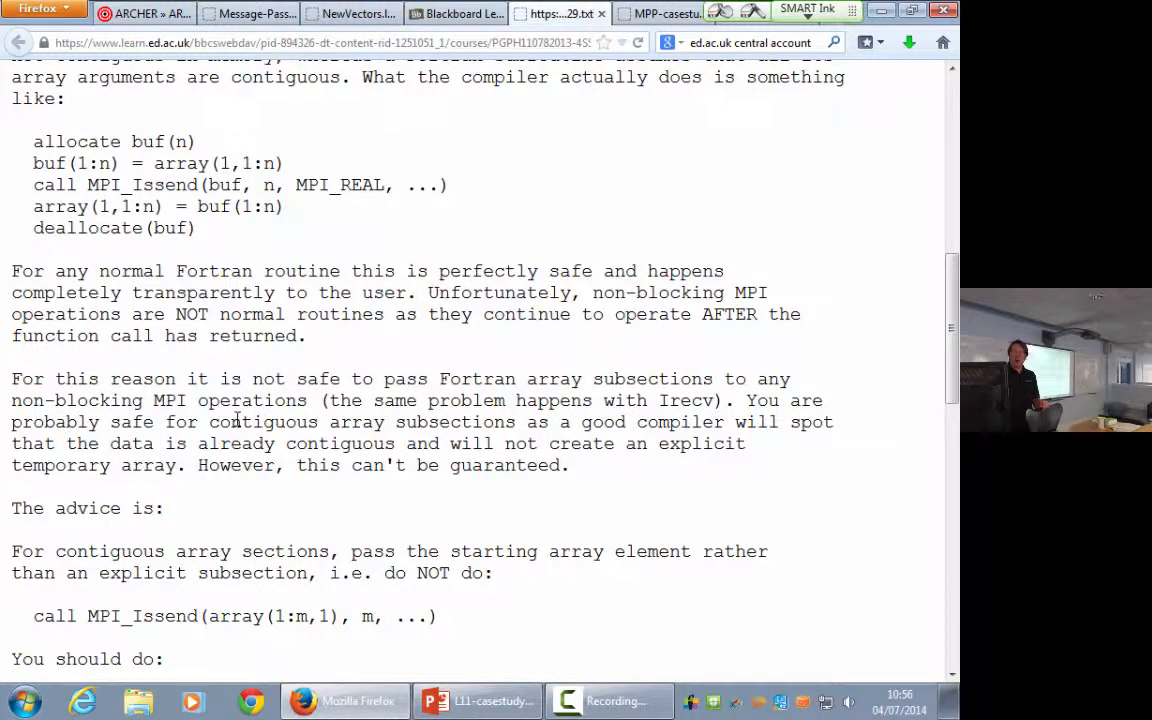
scroll("down", 3)
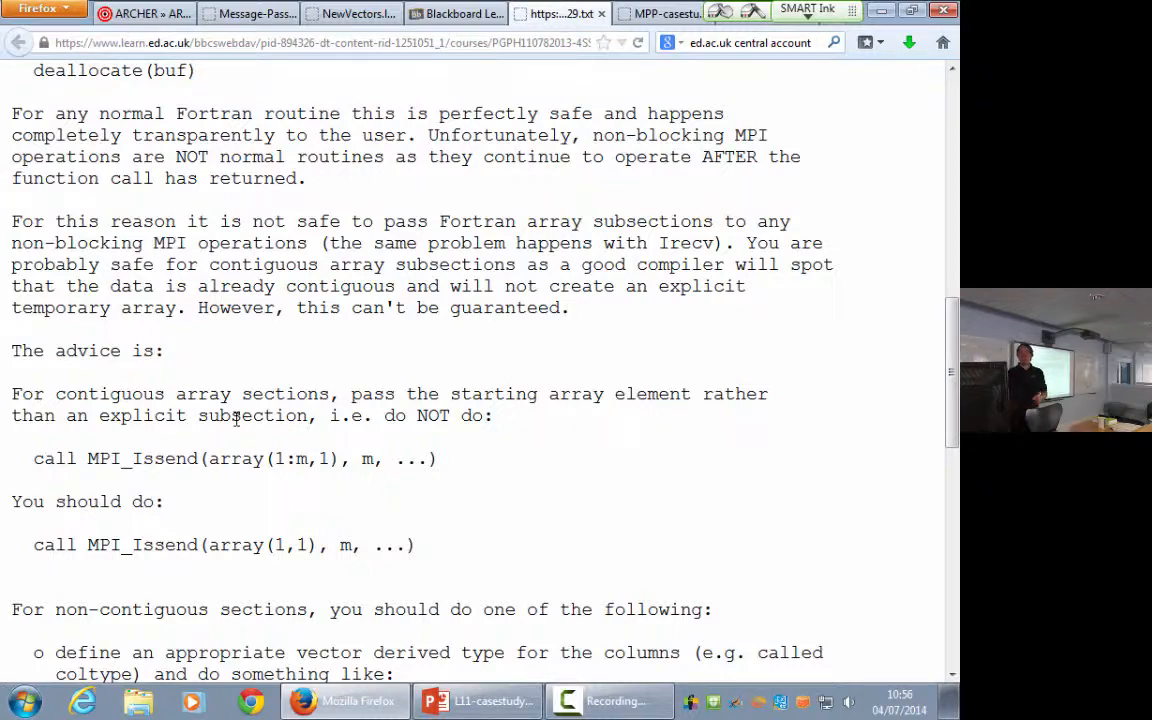
scroll("up", 3)
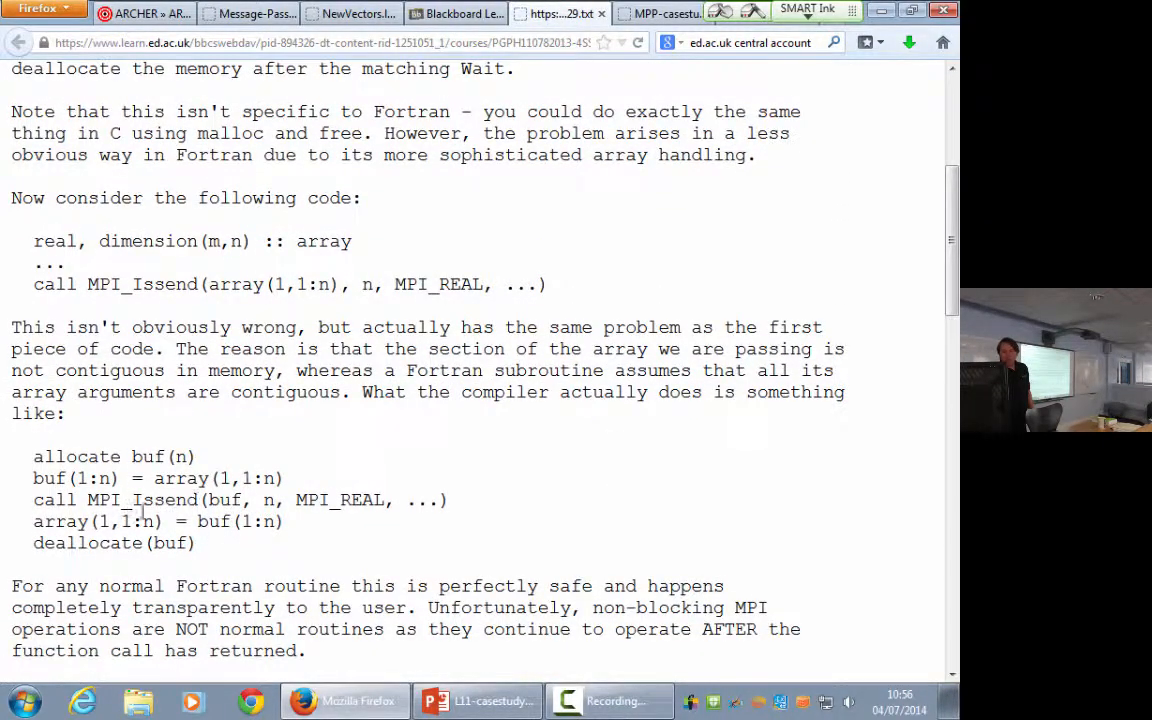
scroll("up", 3)
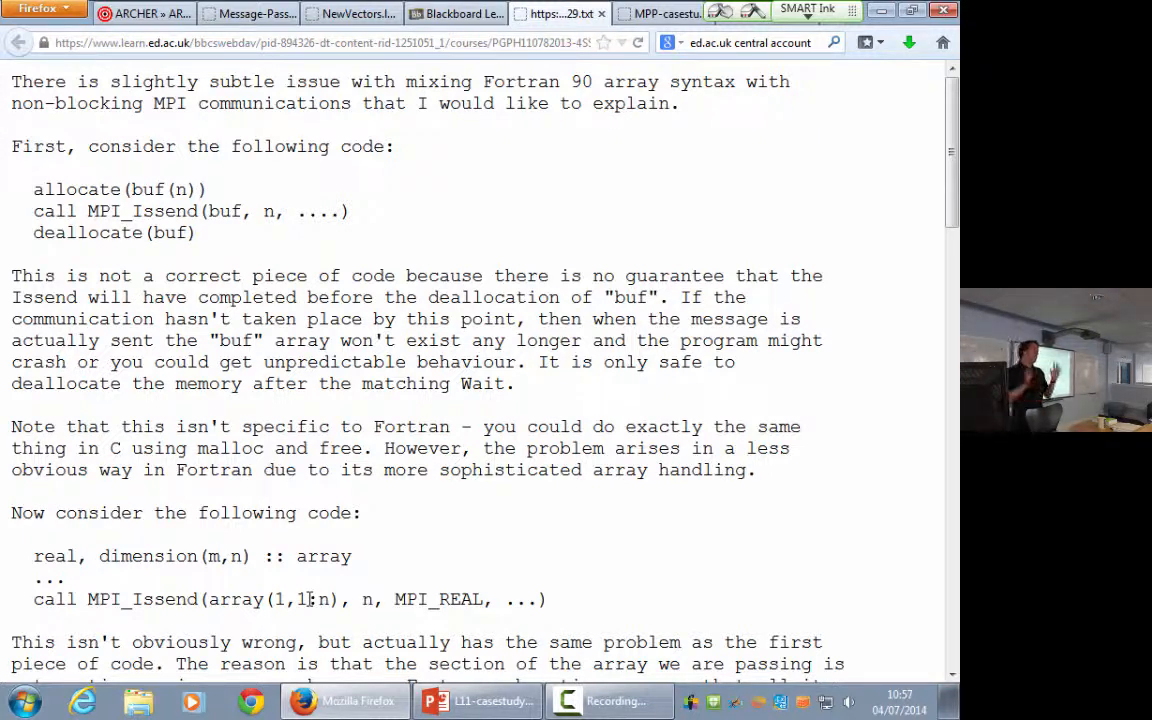
Step: Scroll through the advice and non-contiguous options, selecting a line with triple-clicks
scroll("down", 3)
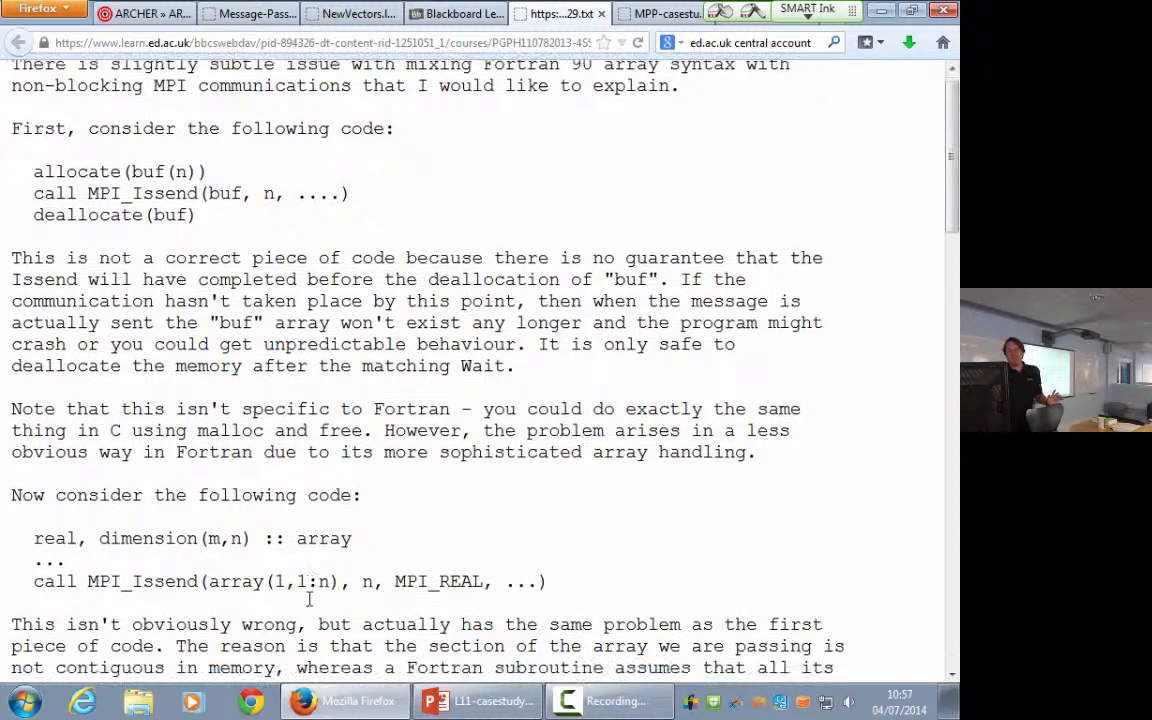
scroll("down", 3)
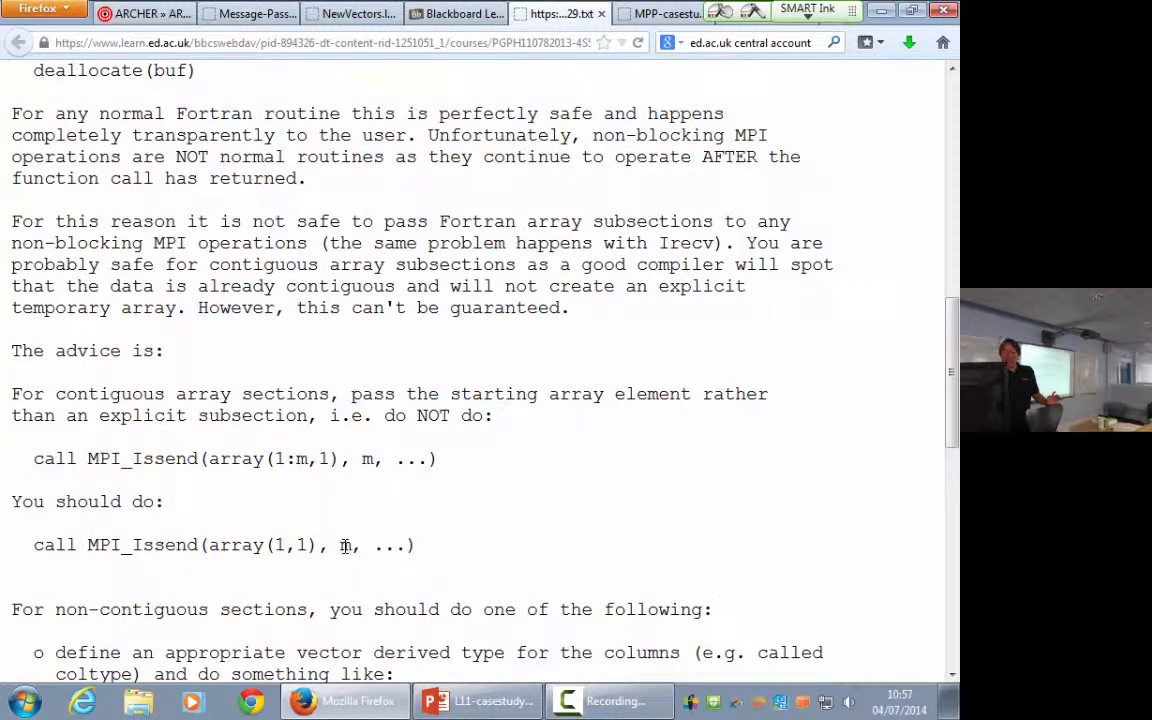
scroll("down", 3)
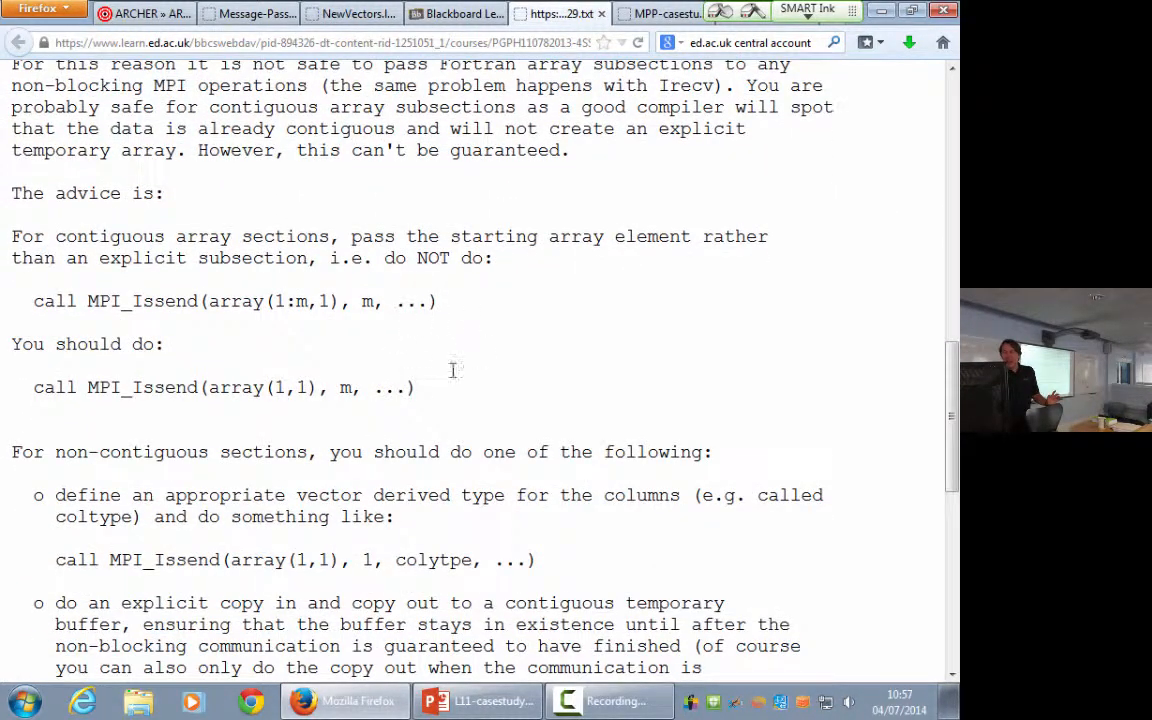
triple_click(223, 387)
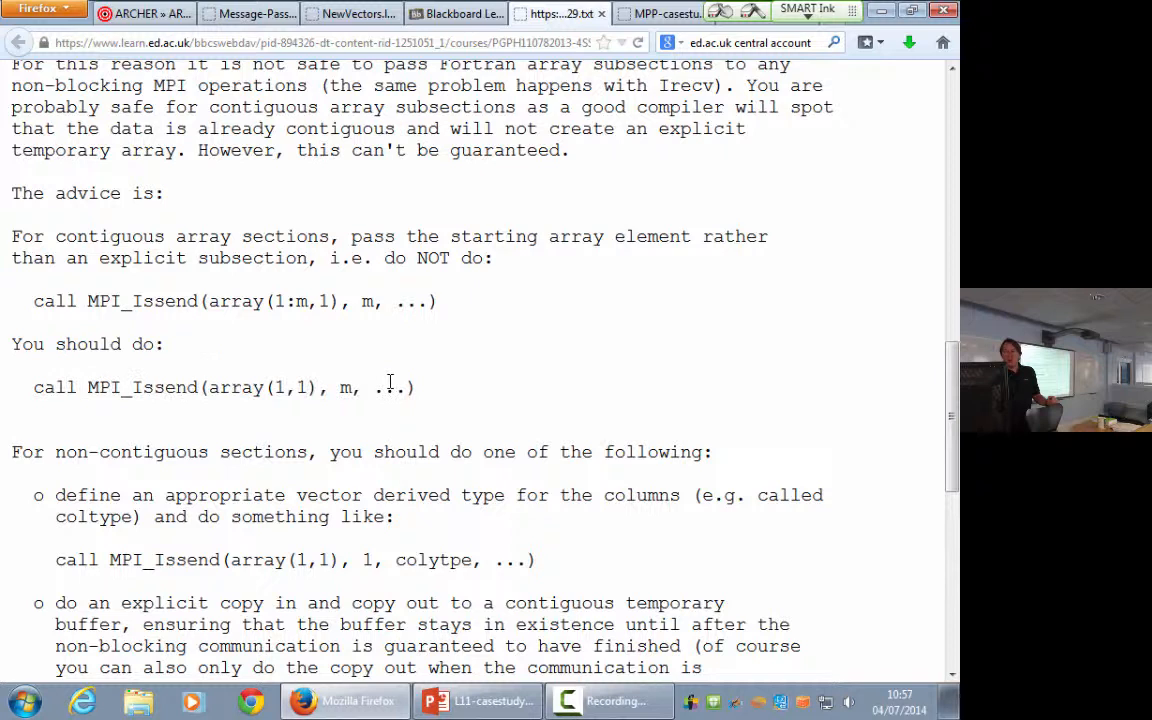
triple_click(220, 387)
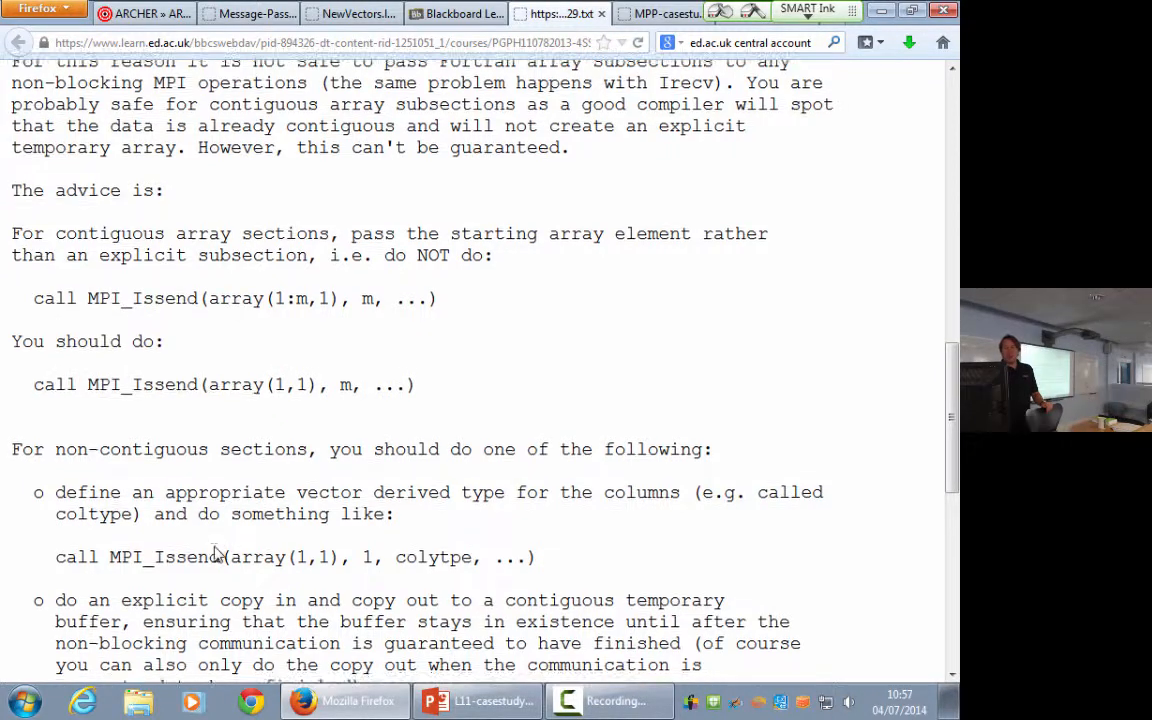
Step: Settle on the array(1,1:n) Issend example with its temporary-buffer copy code
scroll("down", 3)
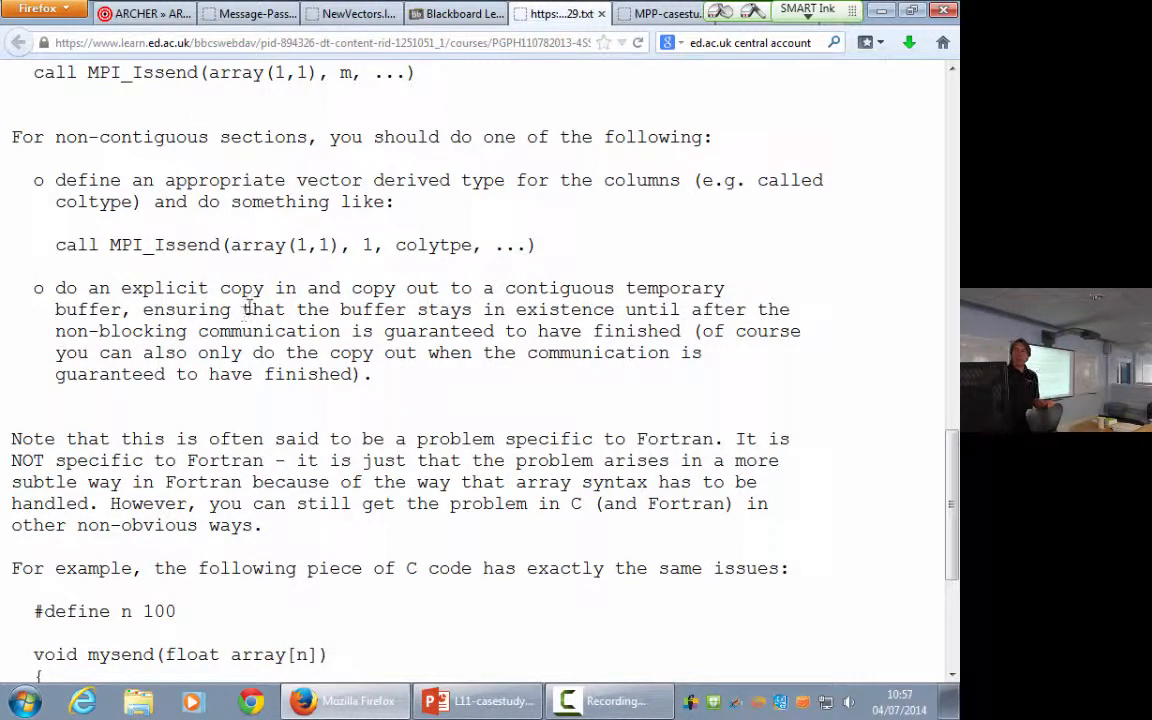
mouse_move(587, 385)
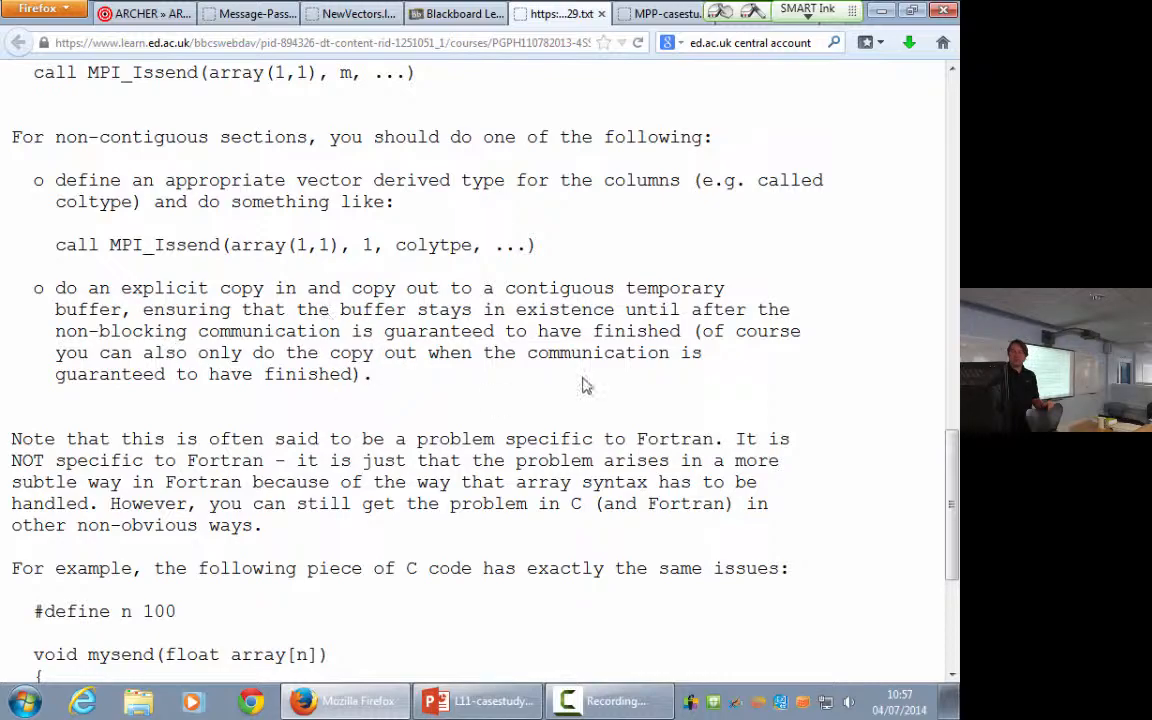
scroll("up", 3)
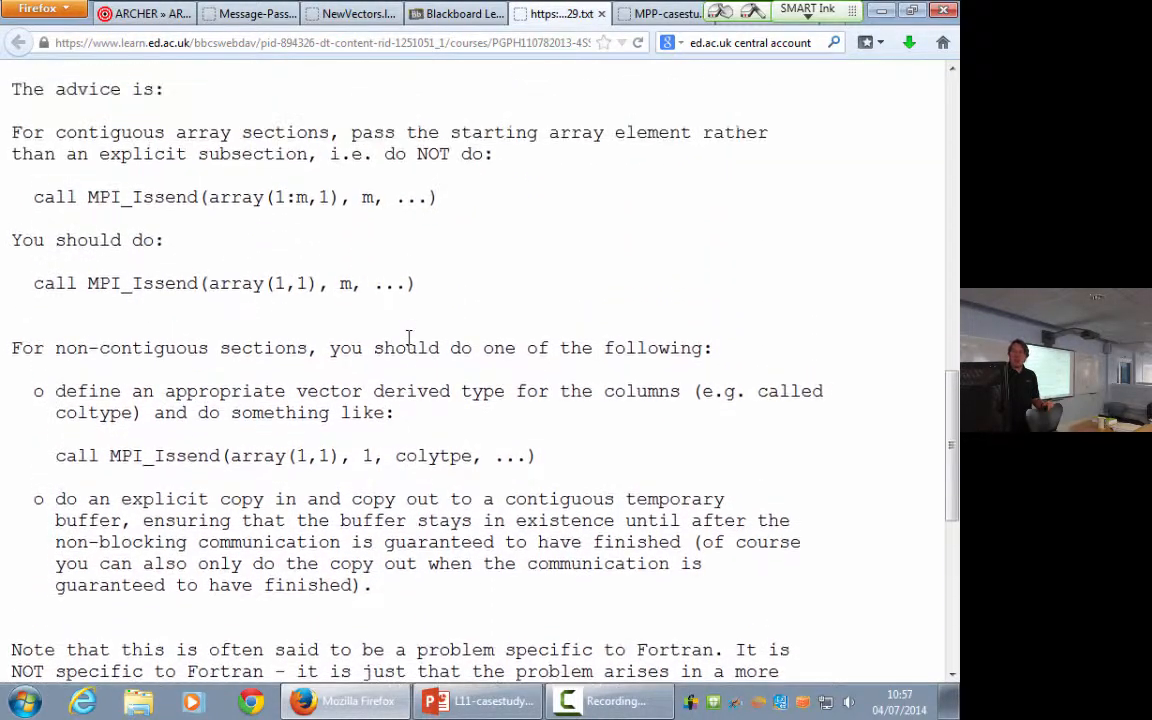
scroll("down", 3)
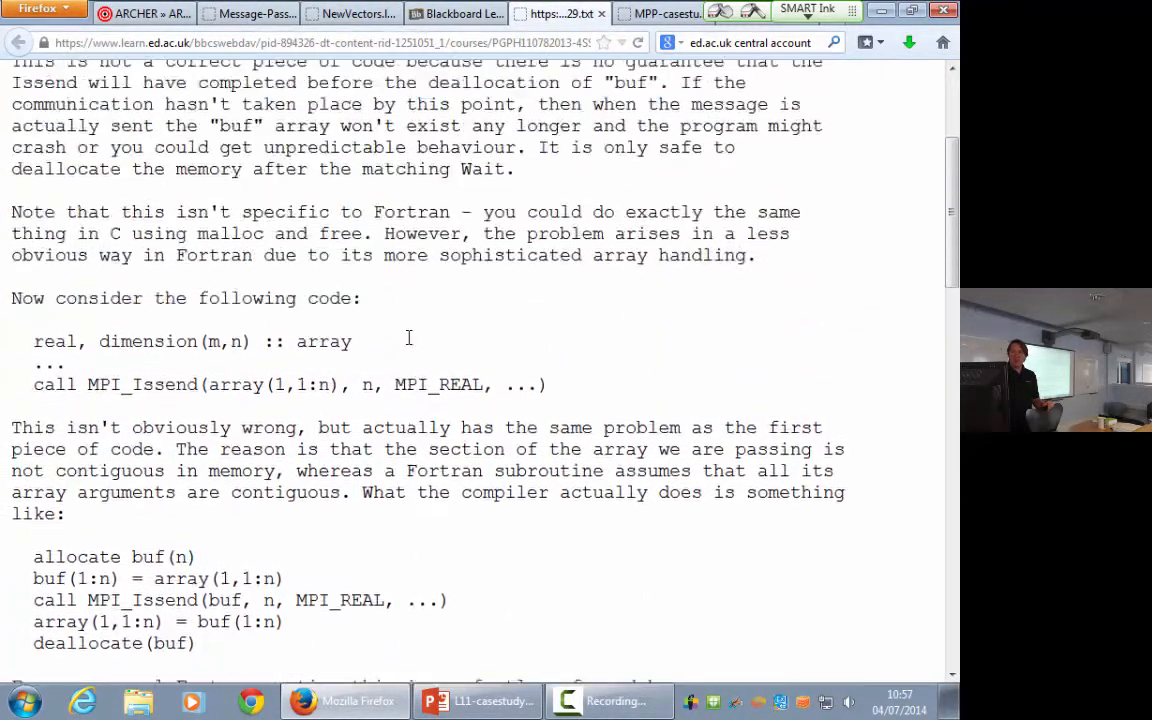
Step: Scroll to the end of the note showing the C mysend example passing buf to Issend
scroll("down", 3)
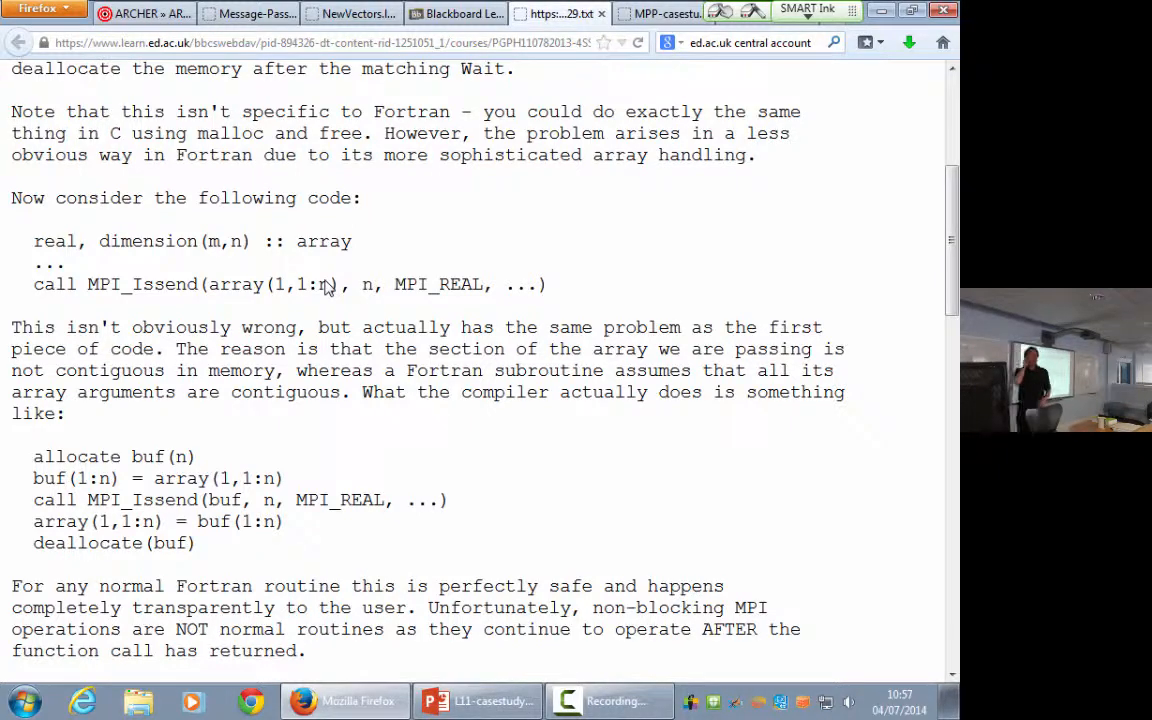
mouse_move(285, 141)
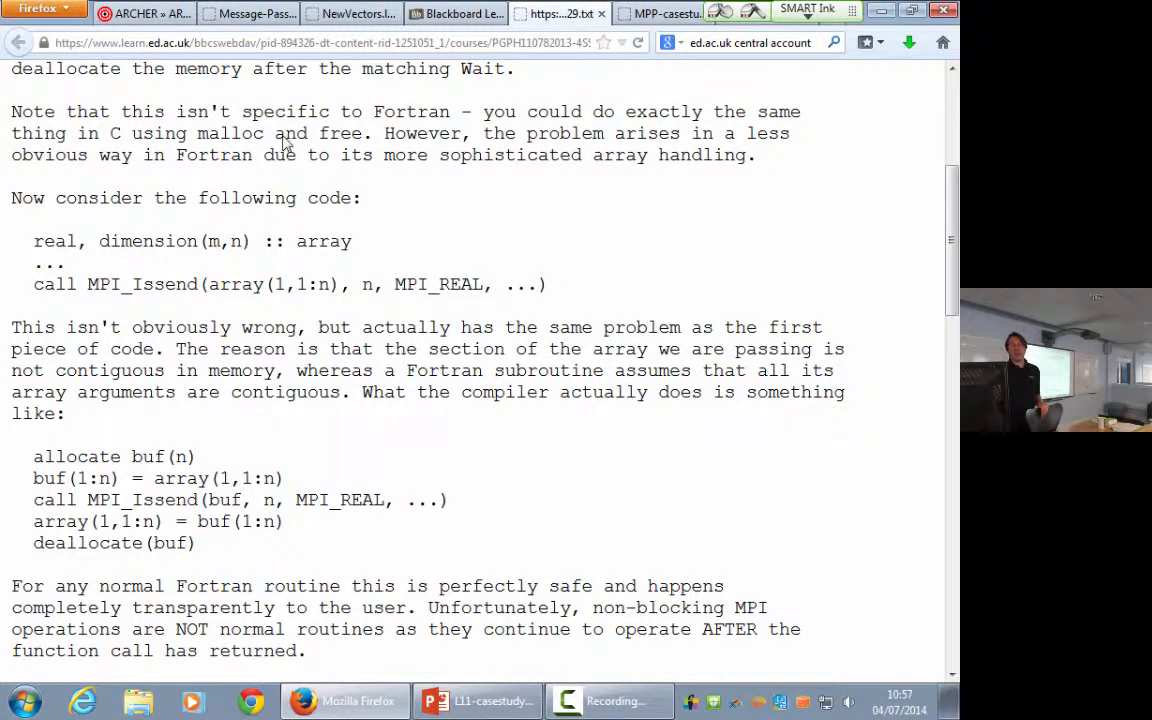
scroll("down", 3)
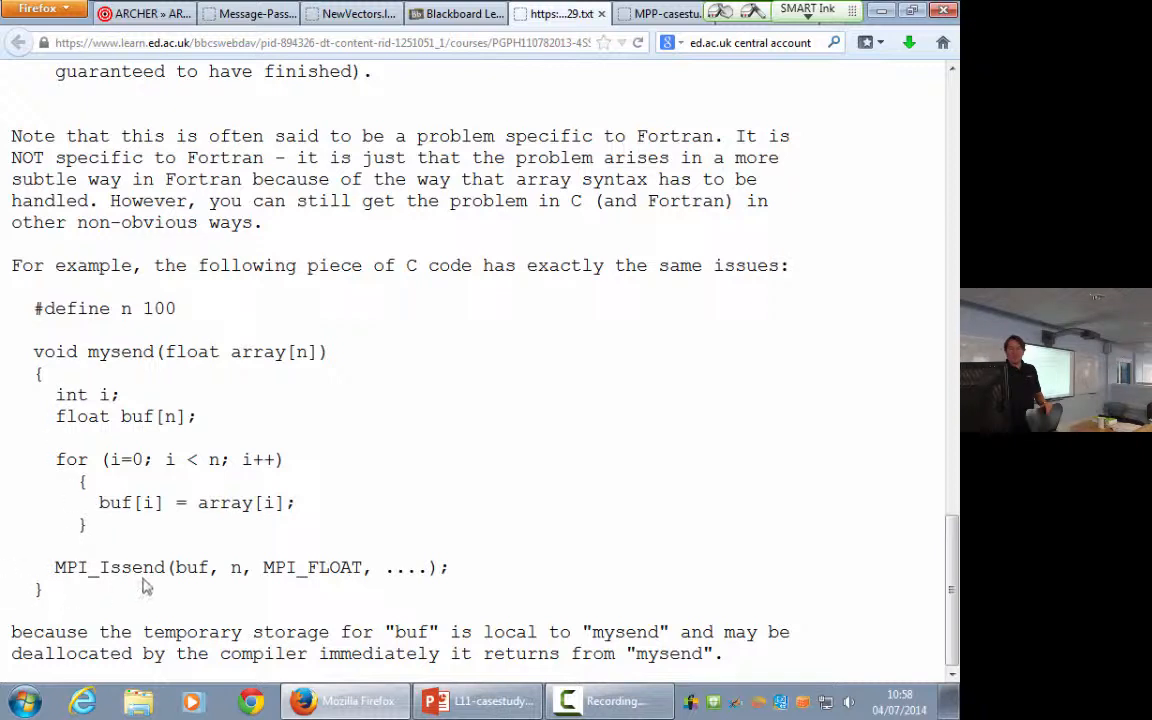
mouse_move(198, 588)
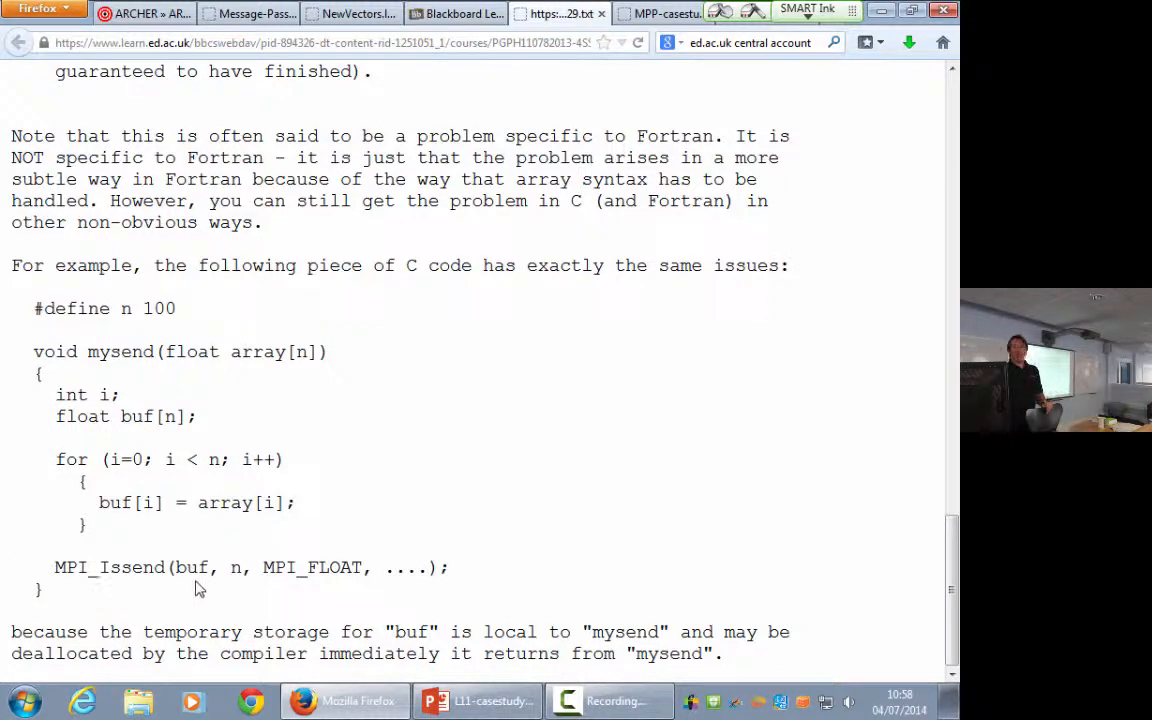
mouse_move(308, 560)
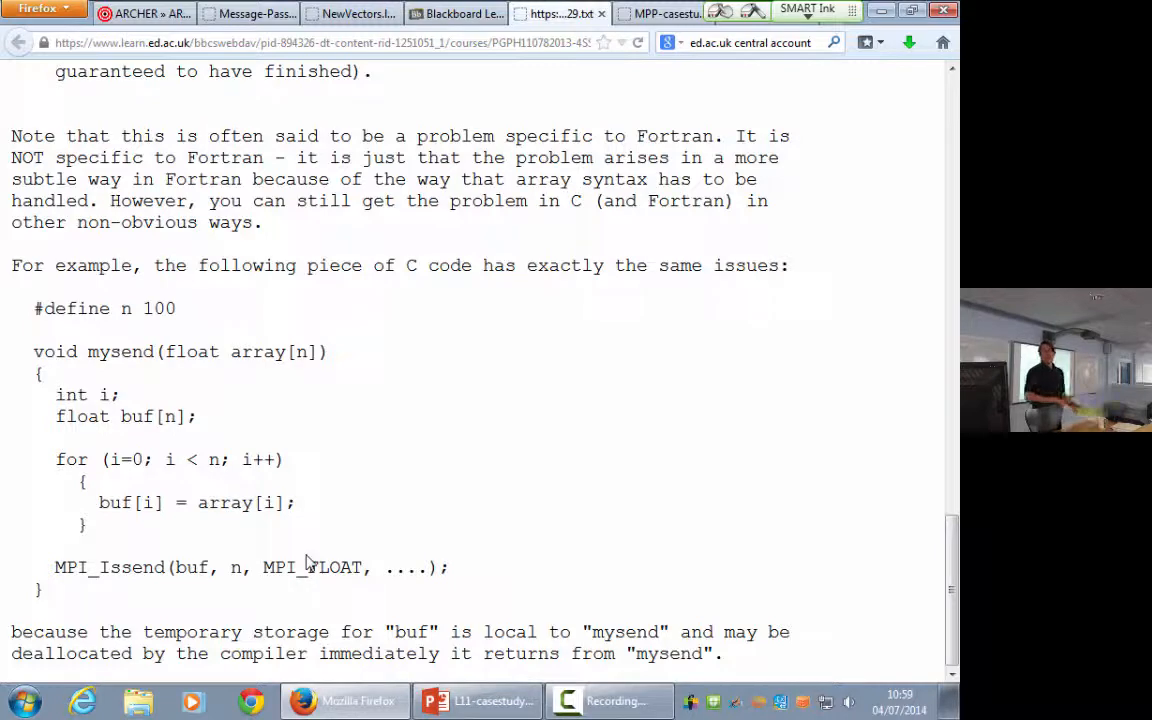
mouse_move(362, 518)
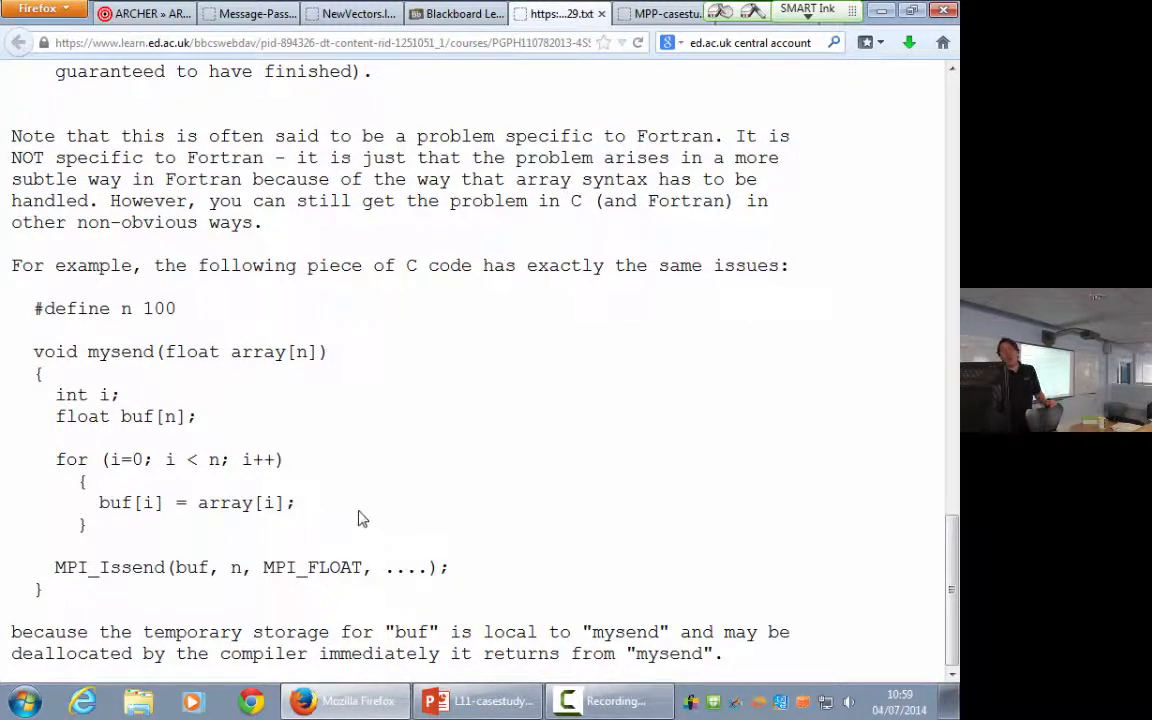
Step: Scroll back up from the C example to the 'For contiguous array sections' advice
scroll("up", 3)
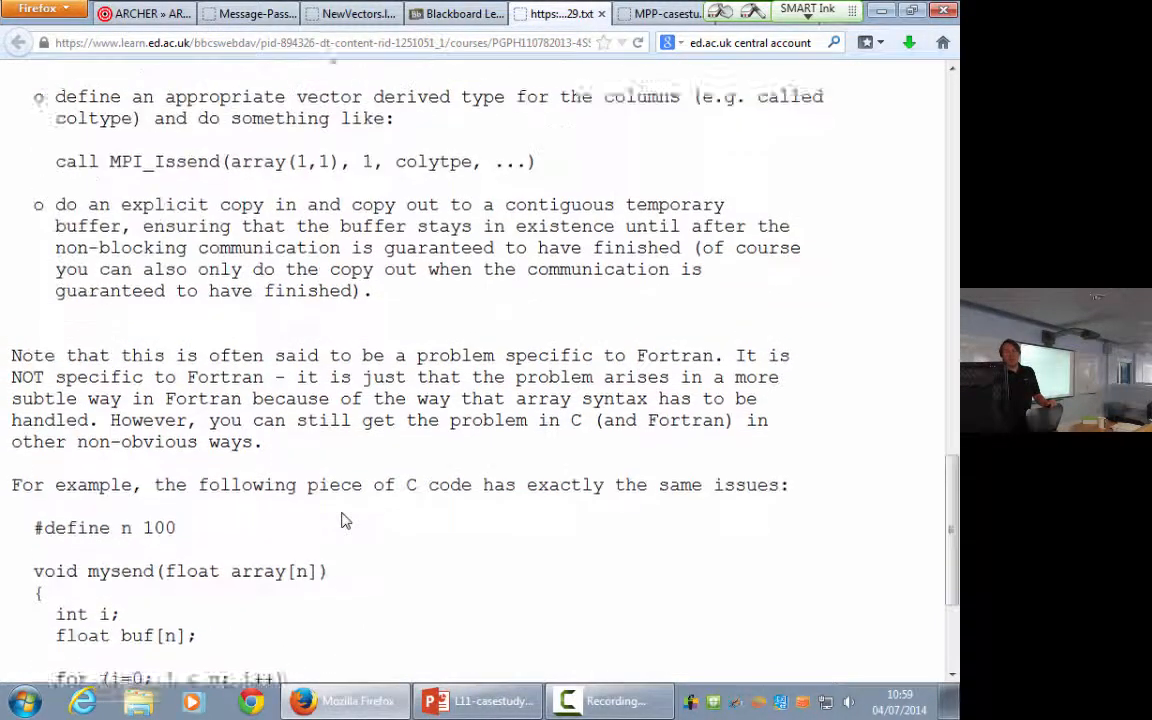
scroll("up", 3)
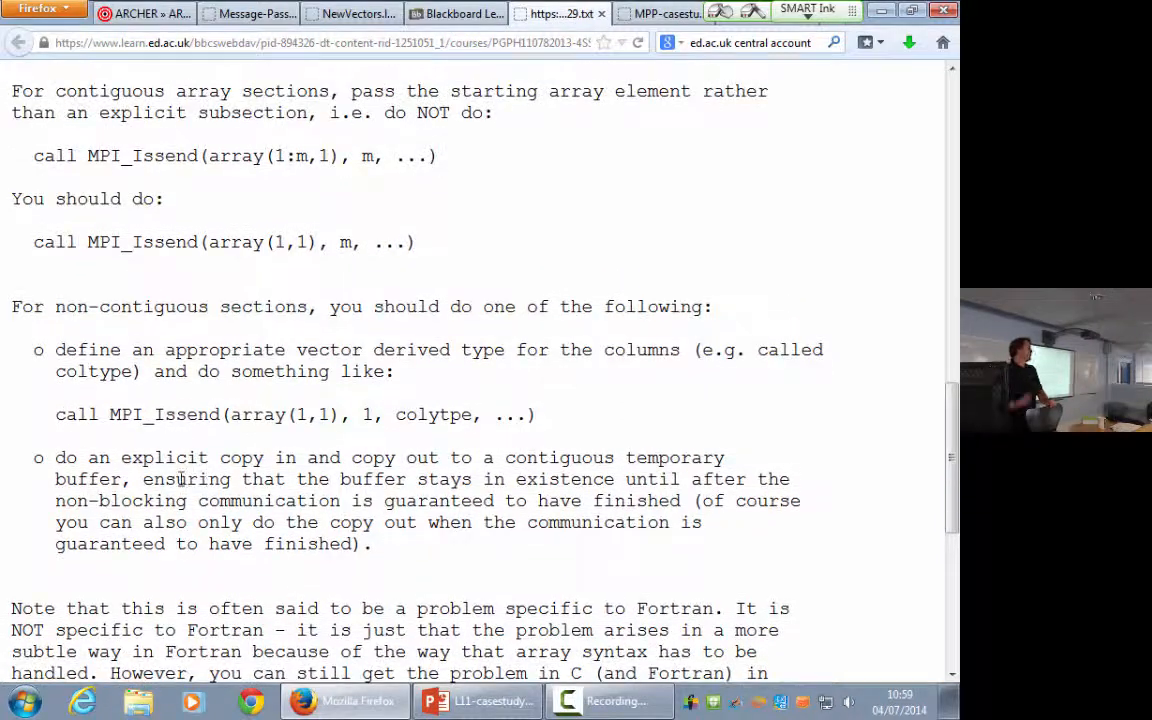